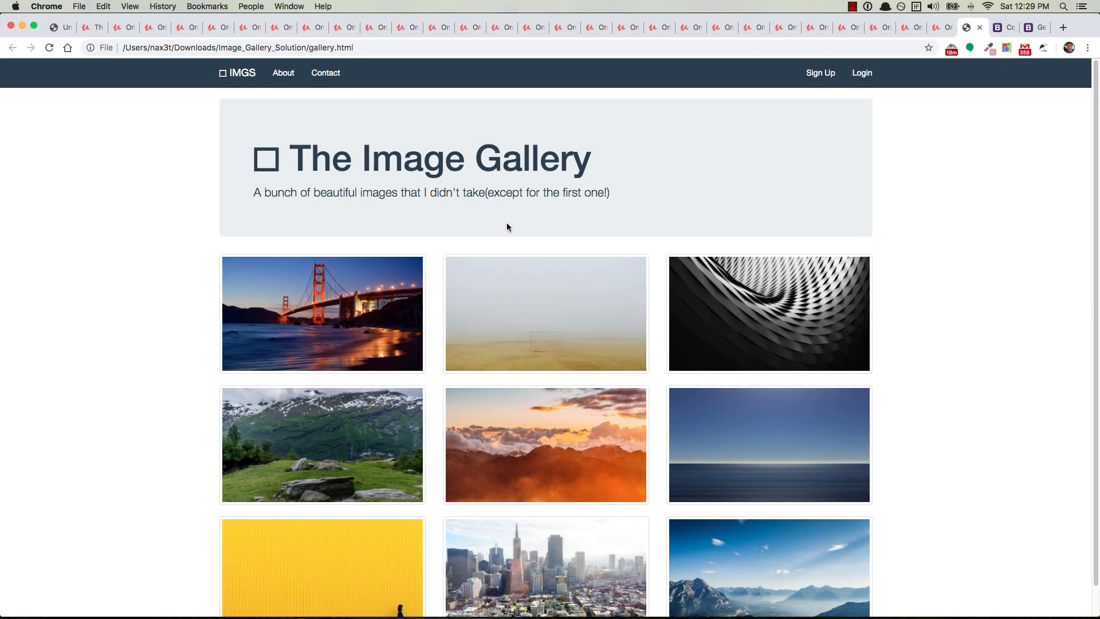
mouse_move(500, 227)
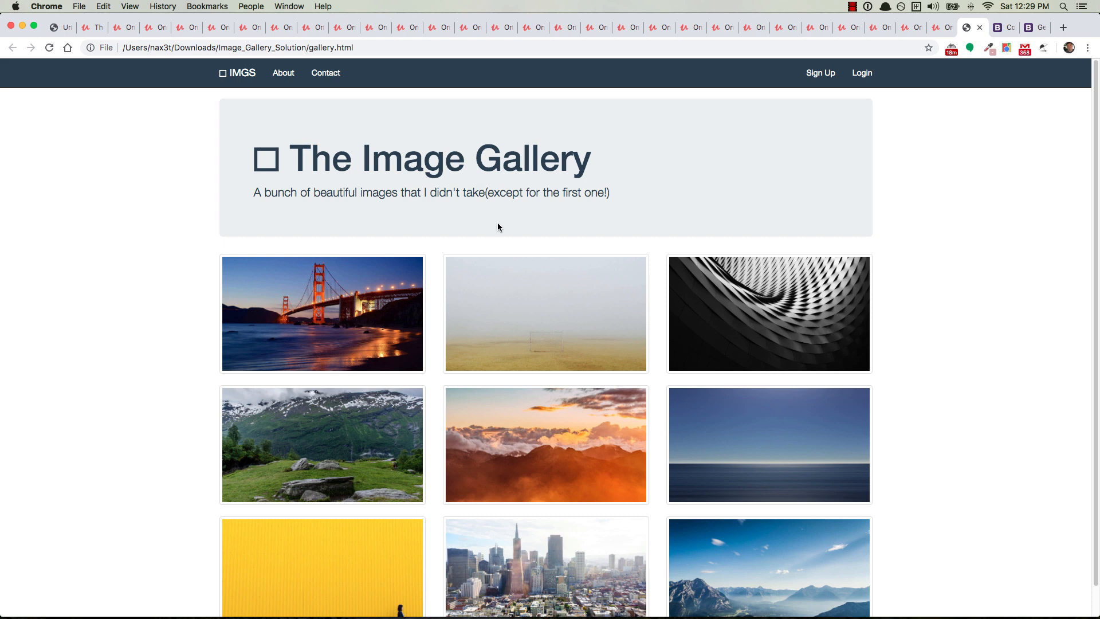
mouse_move(335, 213)
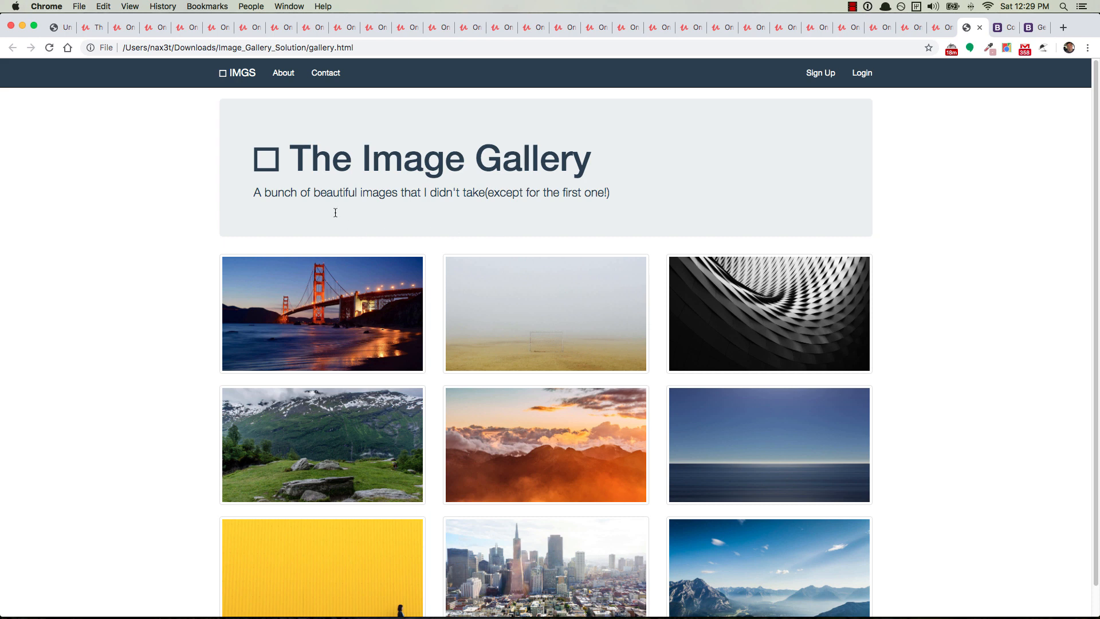
mouse_move(223, 76)
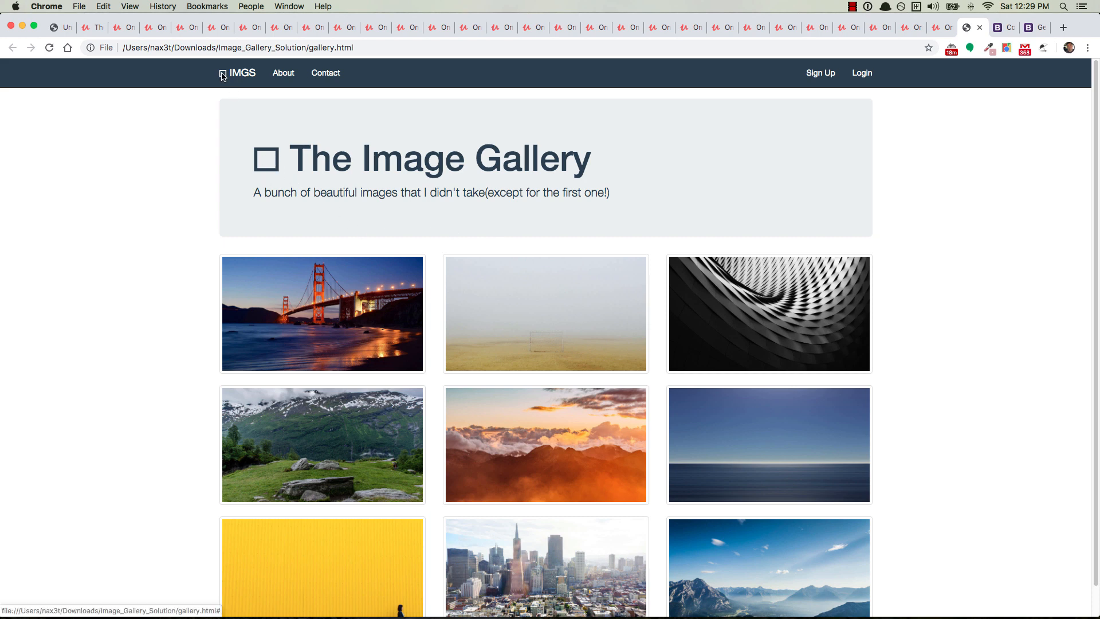
mouse_move(303, 165)
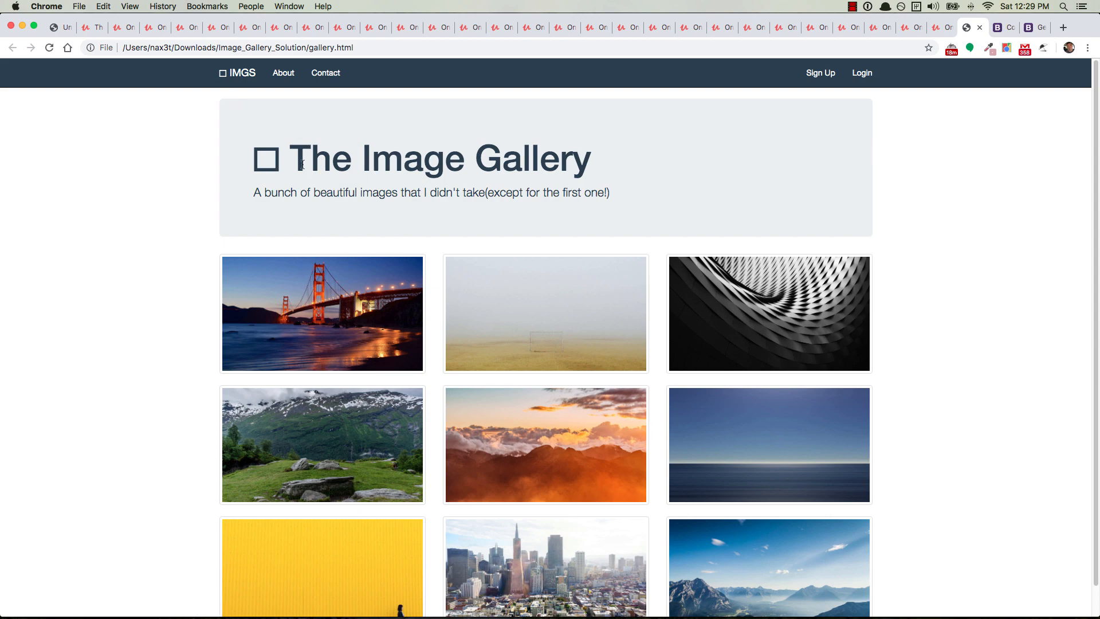
mouse_move(516, 222)
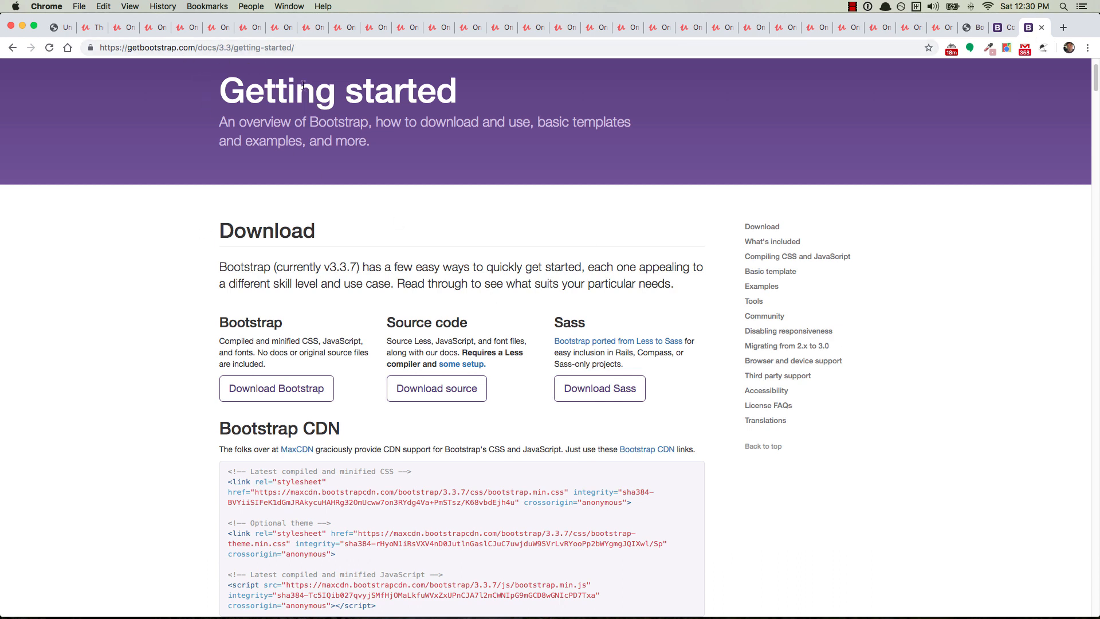
mouse_move(298, 389)
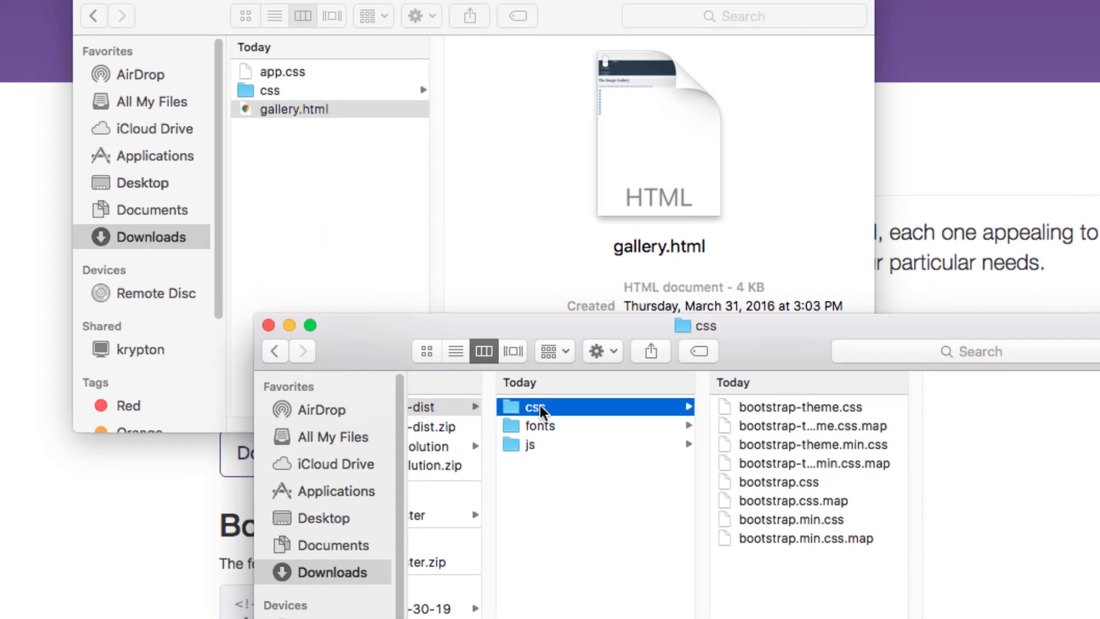
mouse_move(806, 526)
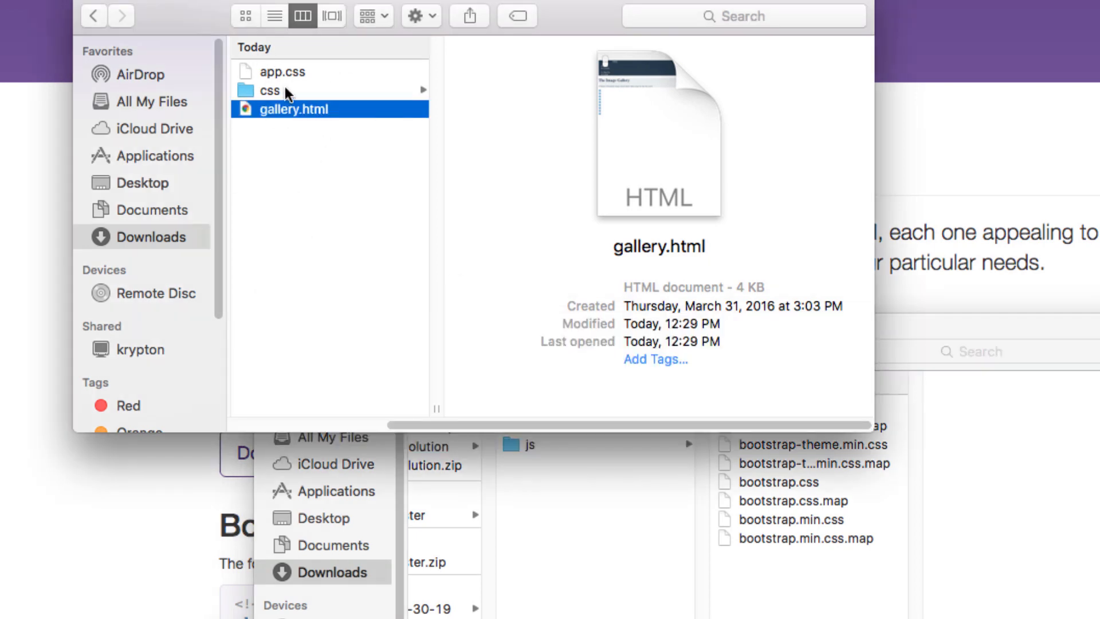
click(272, 89)
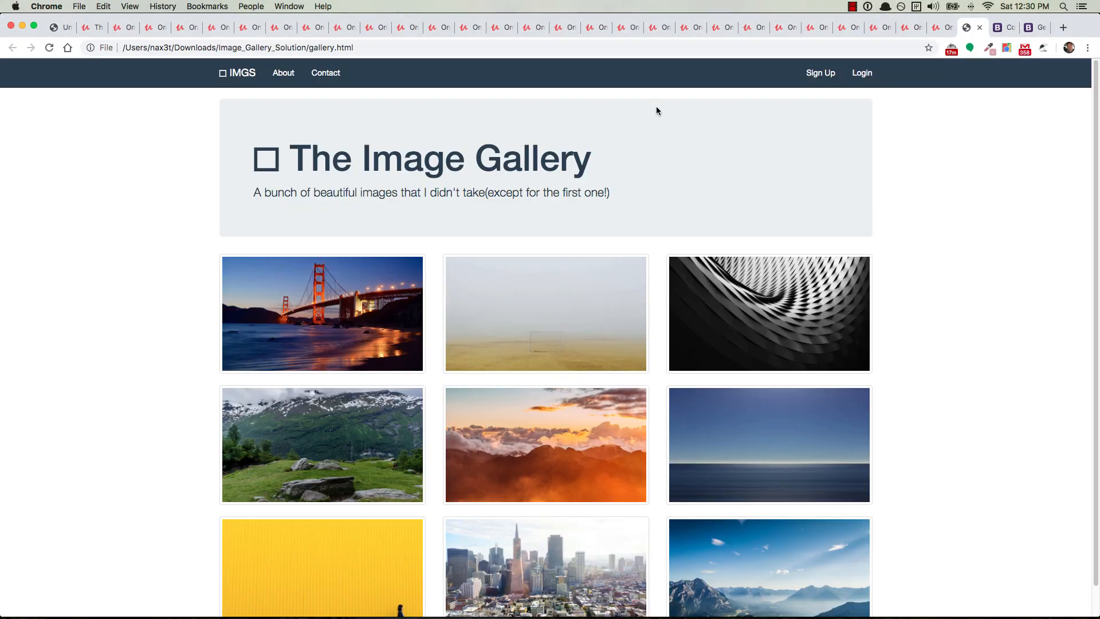
mouse_move(417, 169)
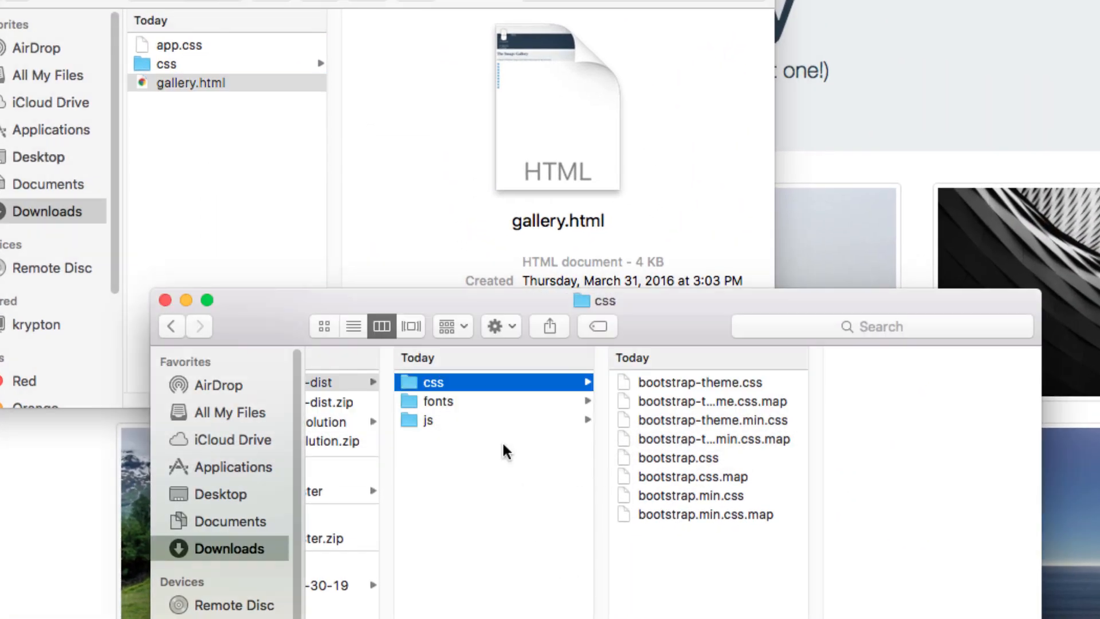
- Copy Bootstrap's fonts folder and paste it into the Image Gallery project beside css
click(438, 402)
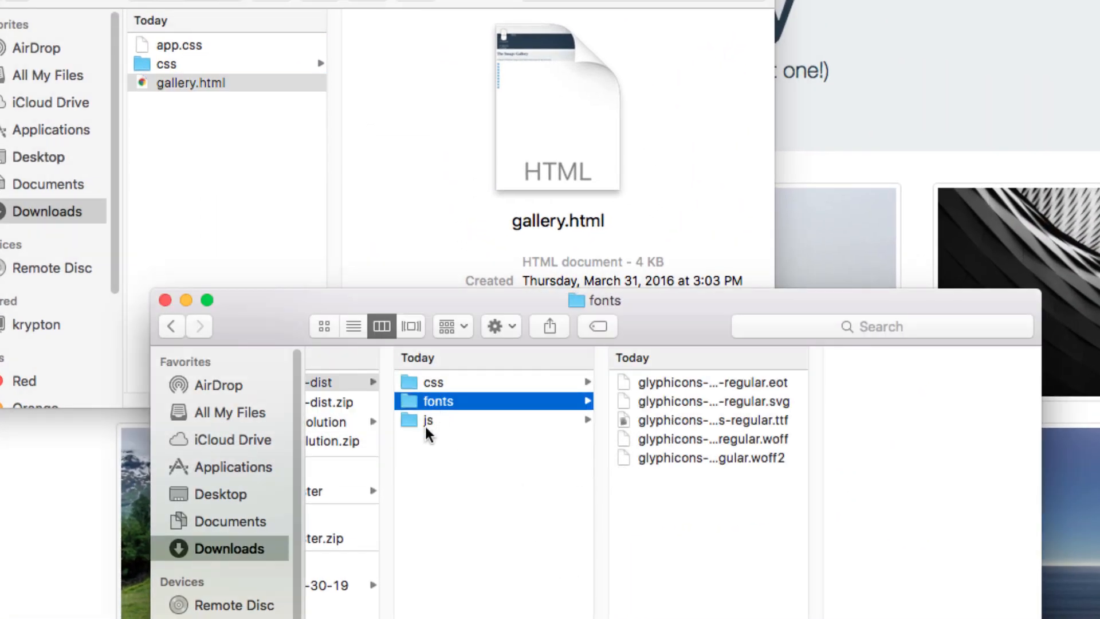
click(427, 419)
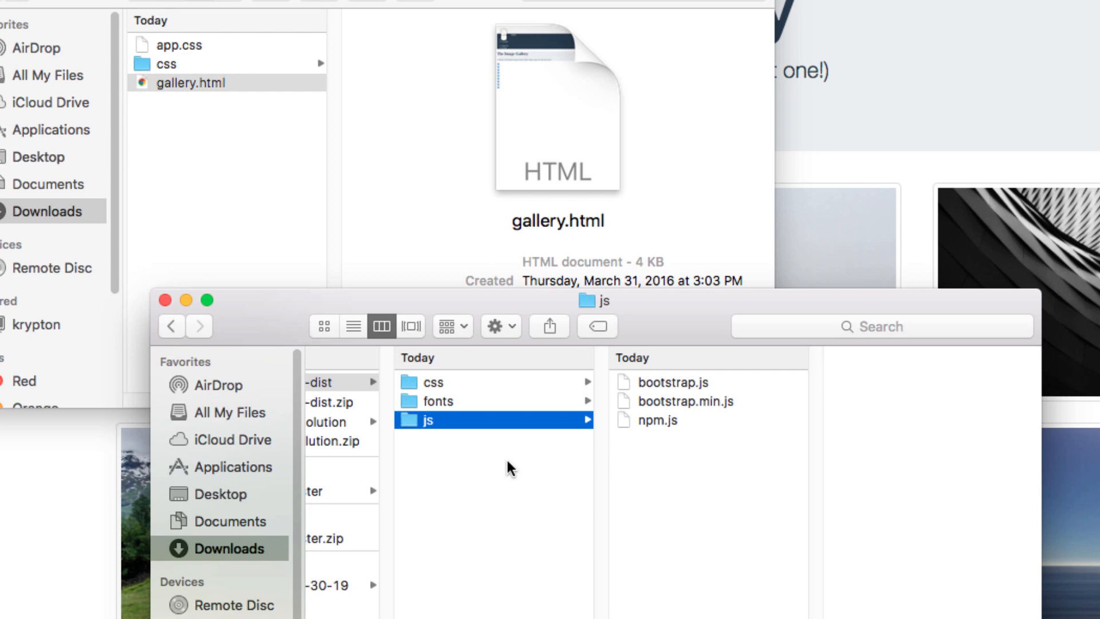
click(440, 401)
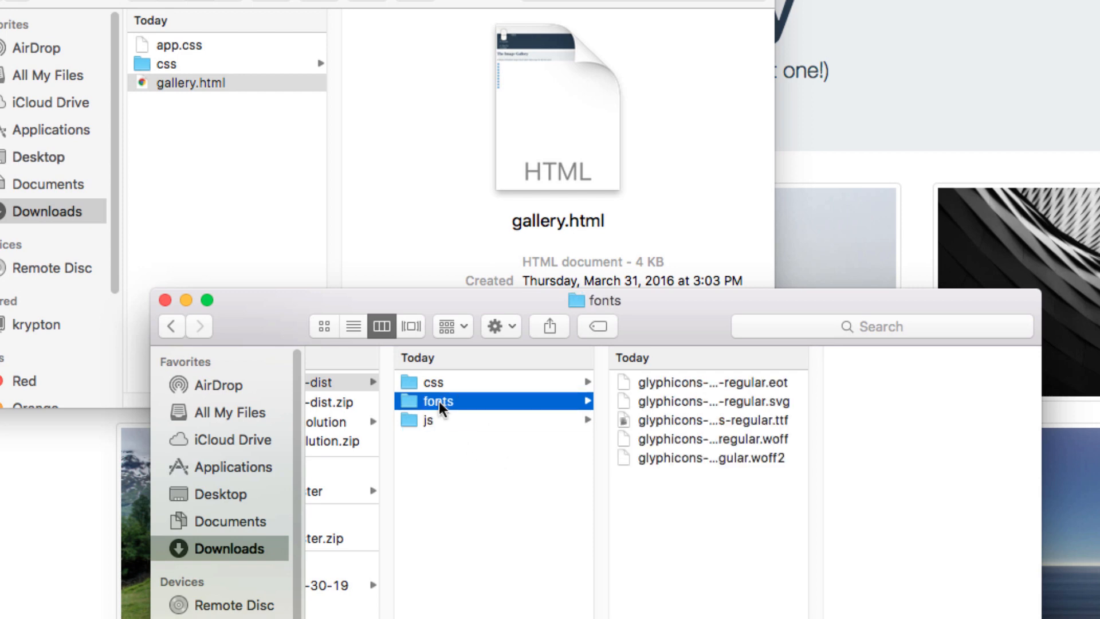
key(cmd+c)
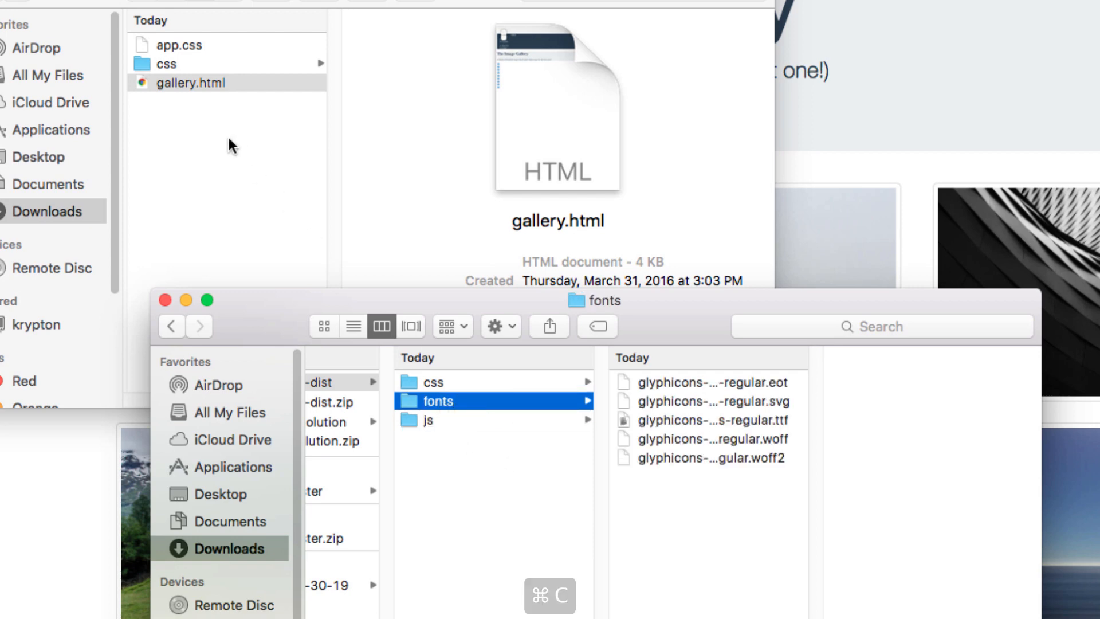
key(cmd+v)
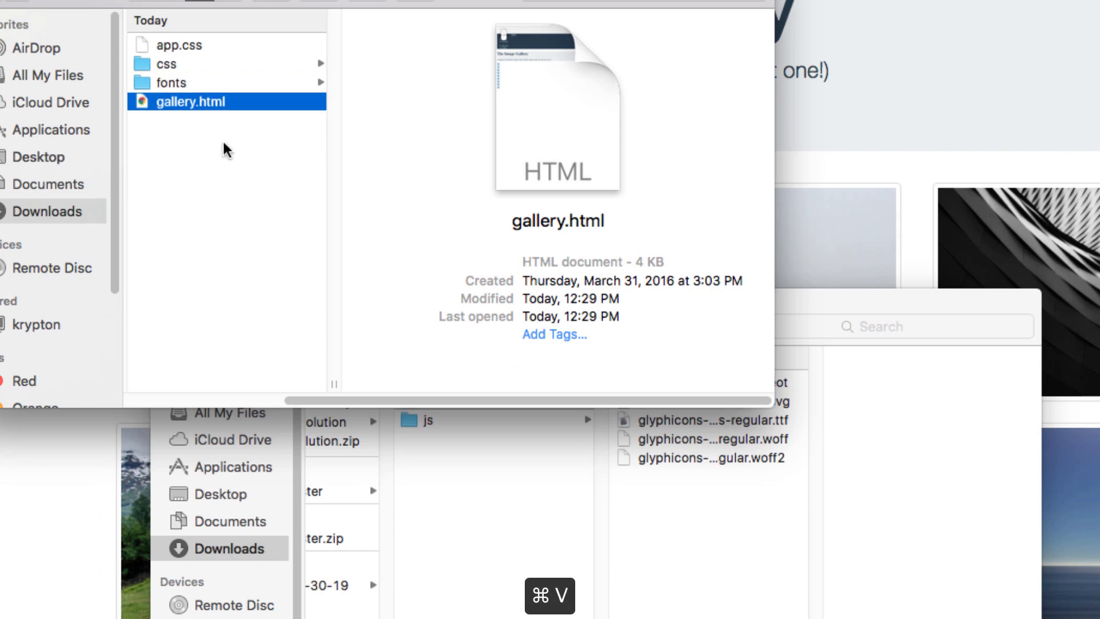
- Browse into the project's css folder and select bootstrap.min.css
click(169, 63)
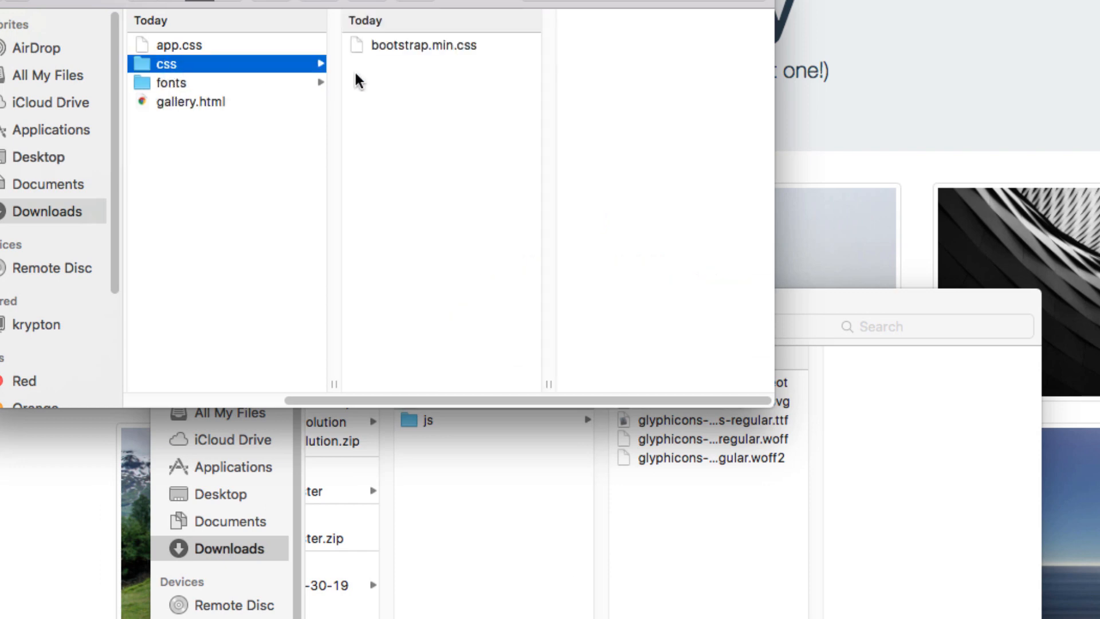
mouse_move(484, 56)
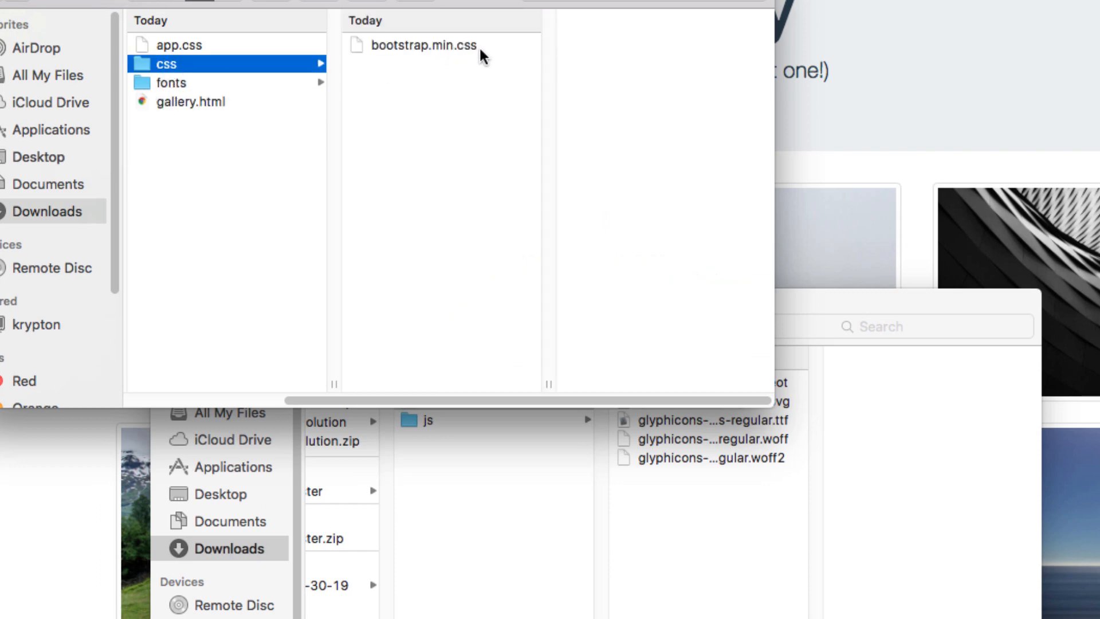
click(172, 82)
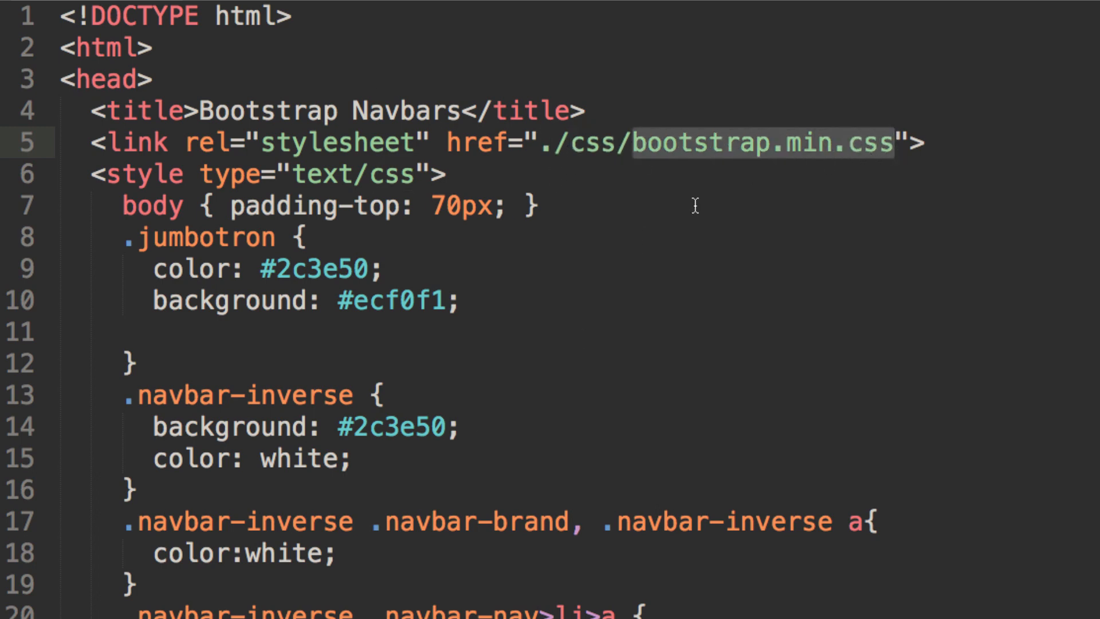
- Switch back from Sublime Text toward Finder after checking the ./css/bootstrap.min.css link
key(Cmd+Tab)
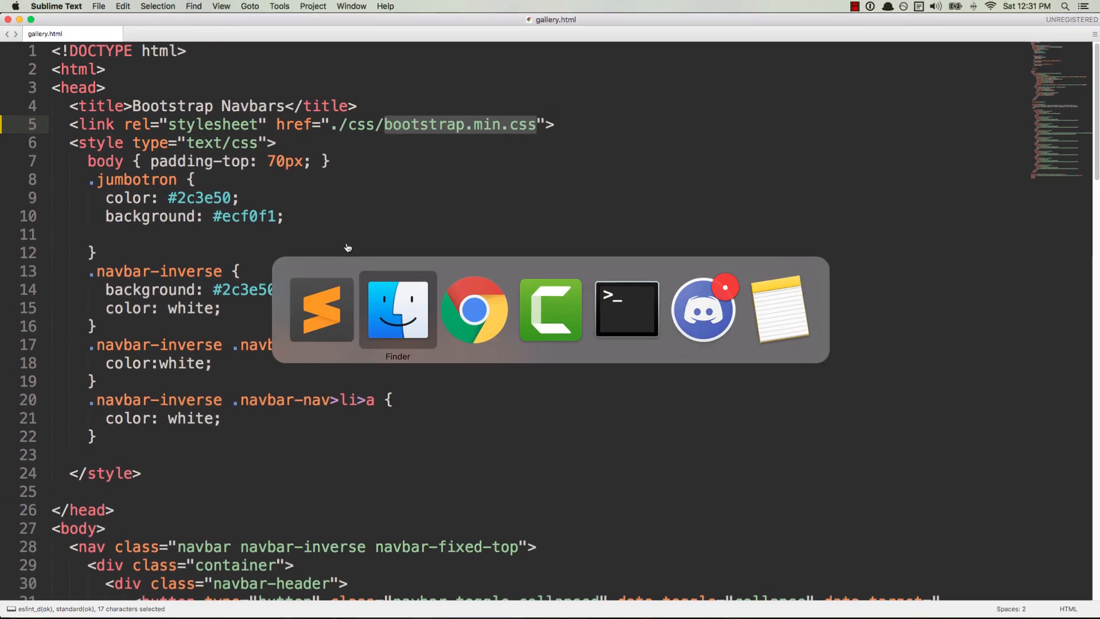
- Bring the project window forward and view its new fonts folder with the five glyphicons files
click(397, 308)
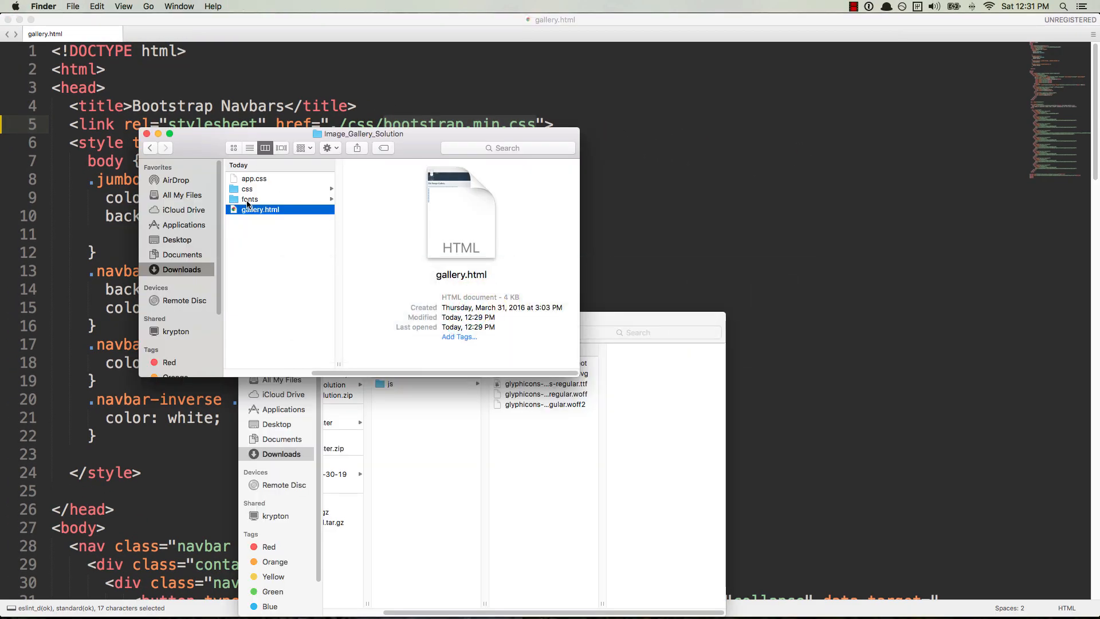
click(249, 200)
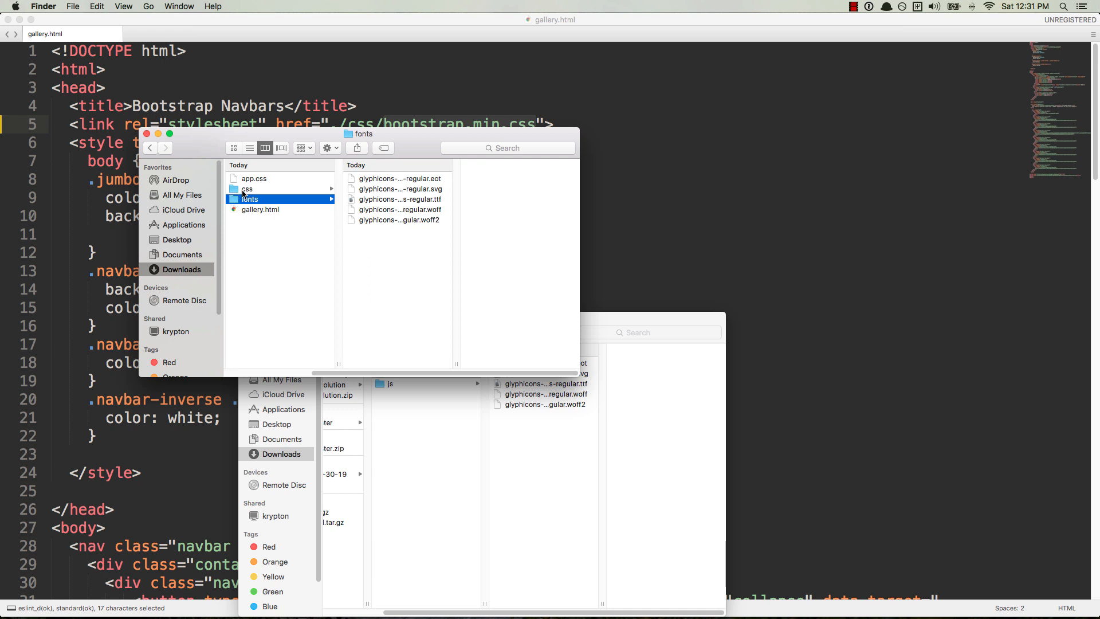
mouse_move(282, 215)
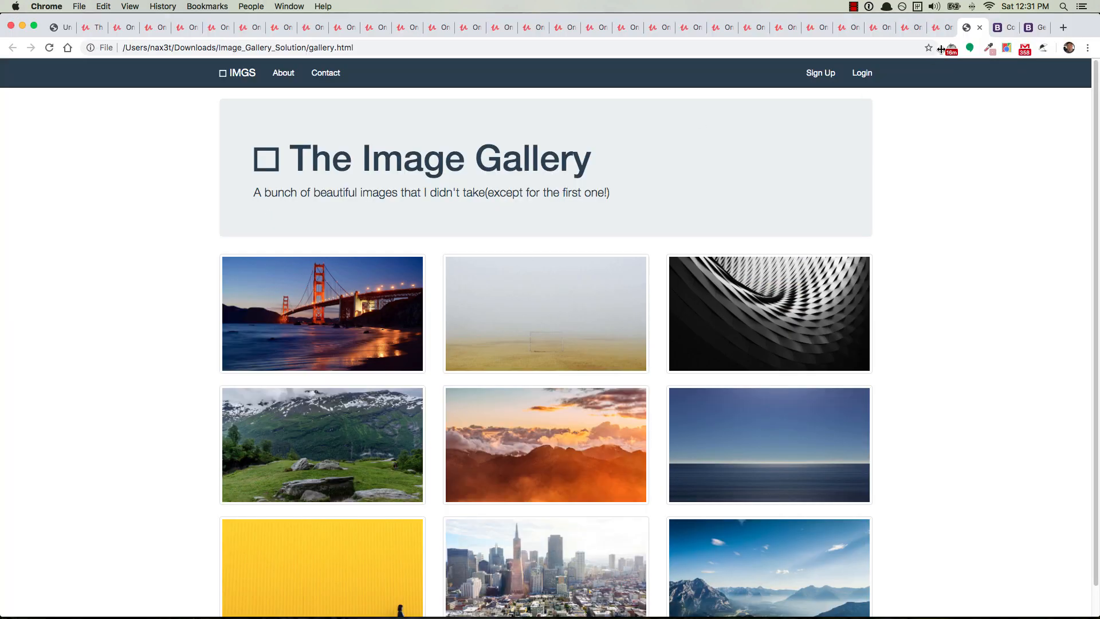
mouse_move(445, 227)
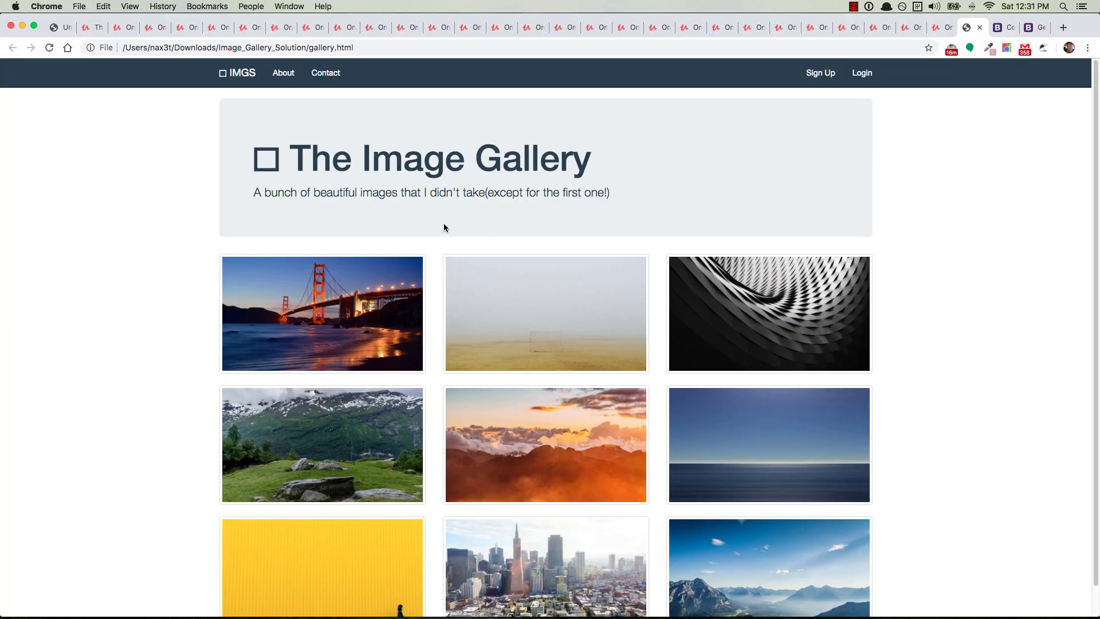